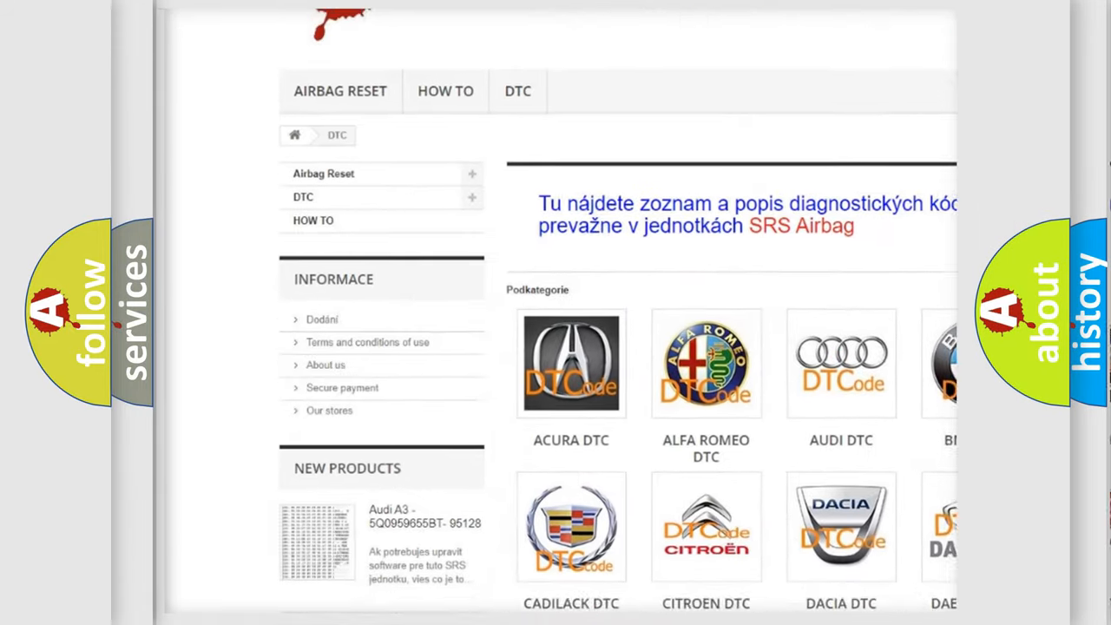
Scroll down the DTC page past the car-brand logos to the B-code list
scroll(down, 3)
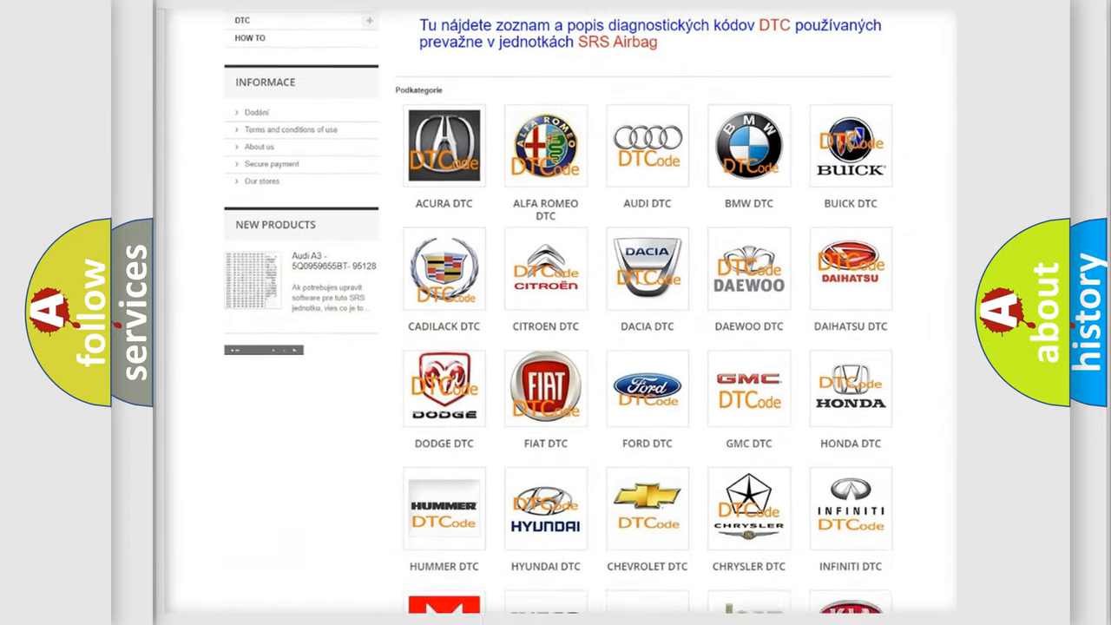
scroll(down, 3)
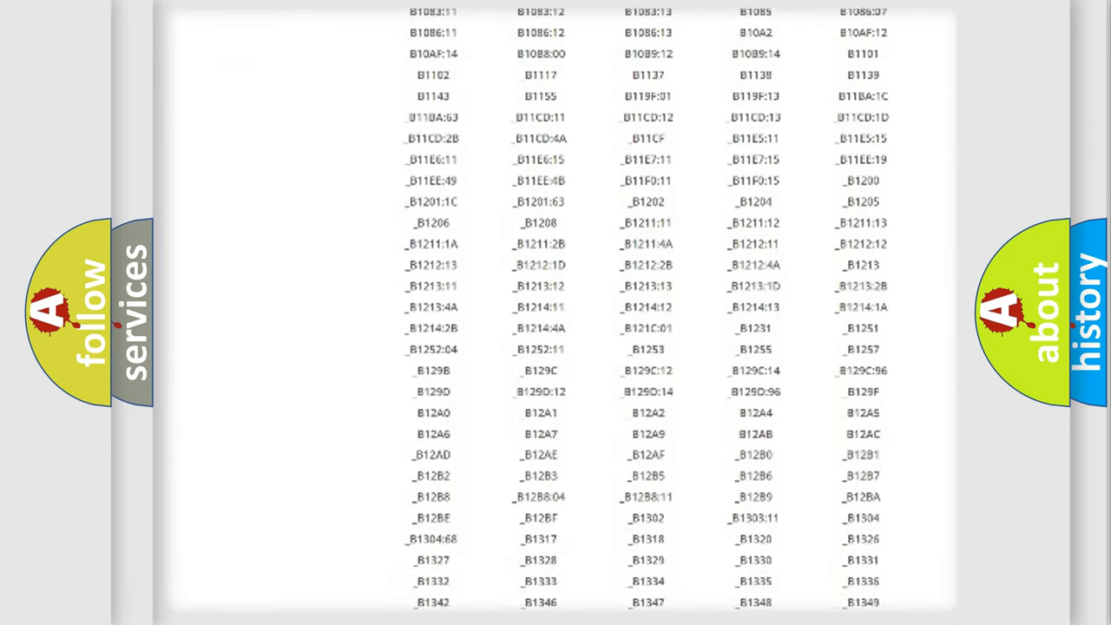
scroll(down, 3)
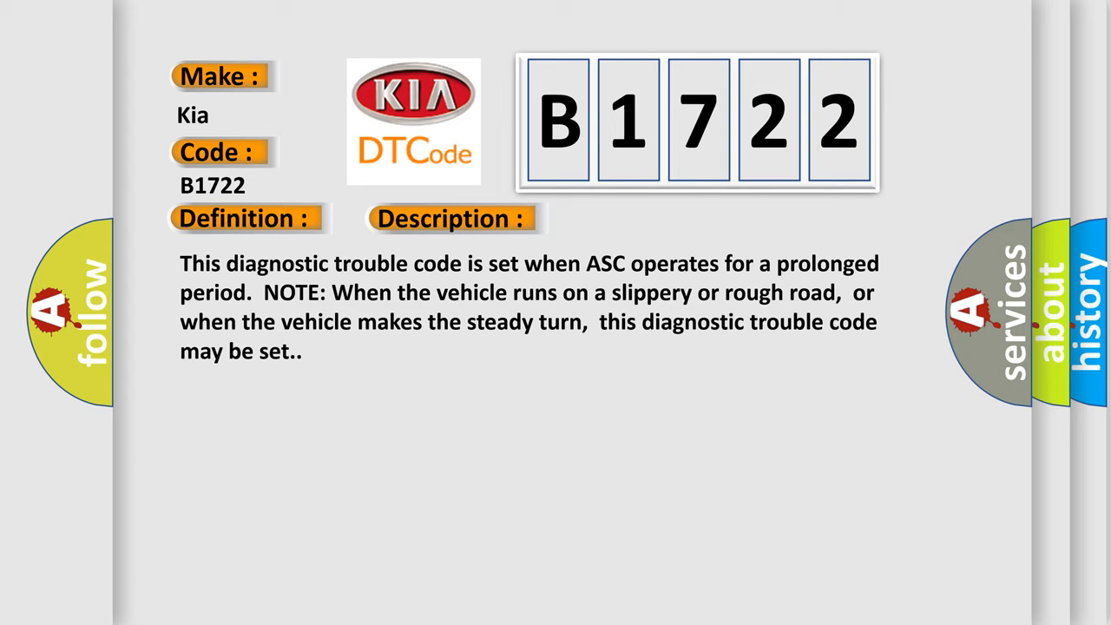
Advance the slide to reveal the Kia B1722 causes, from steering-wheel sensor faults to skipped alignment
click(639, 218)
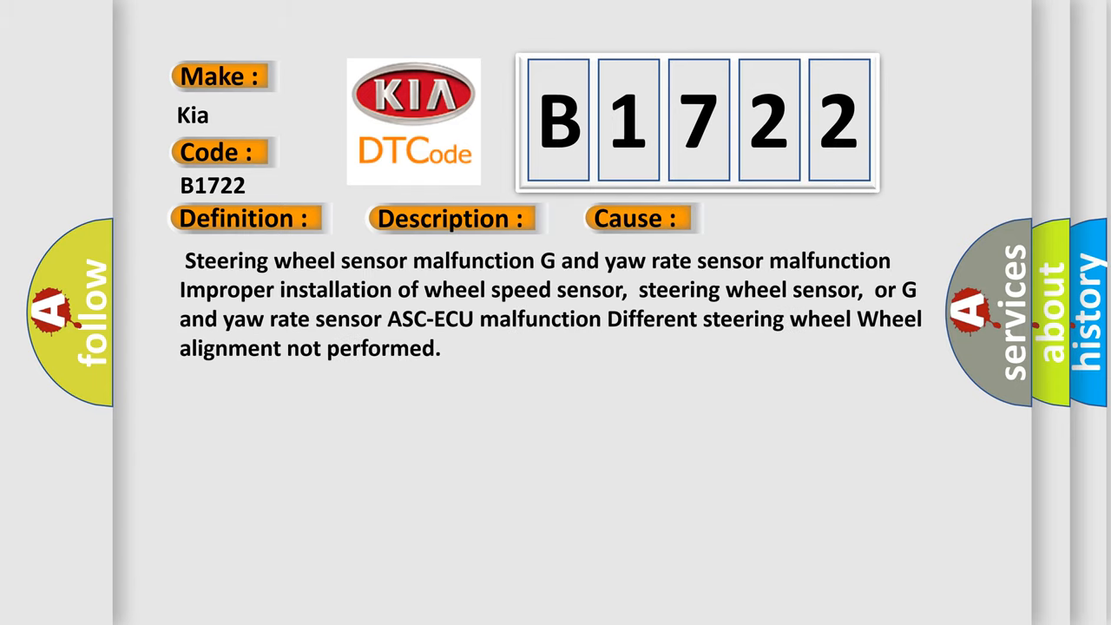